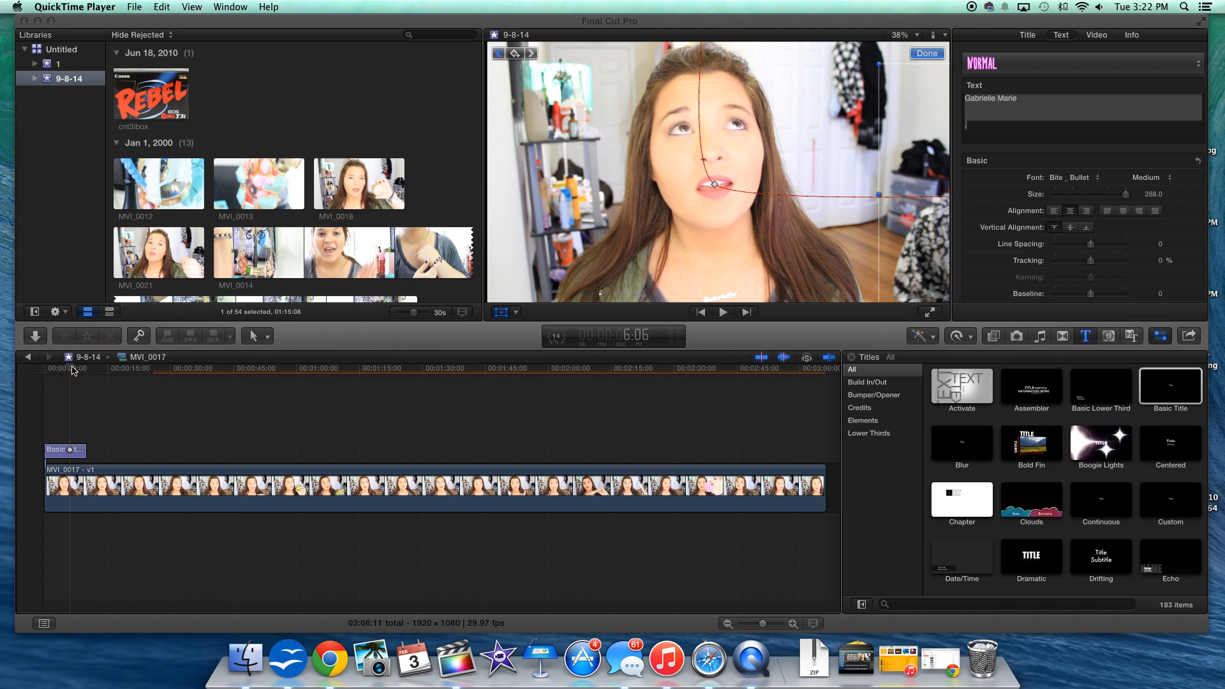
- Return to the project start and play back the finished animated title
left_click(70, 370)
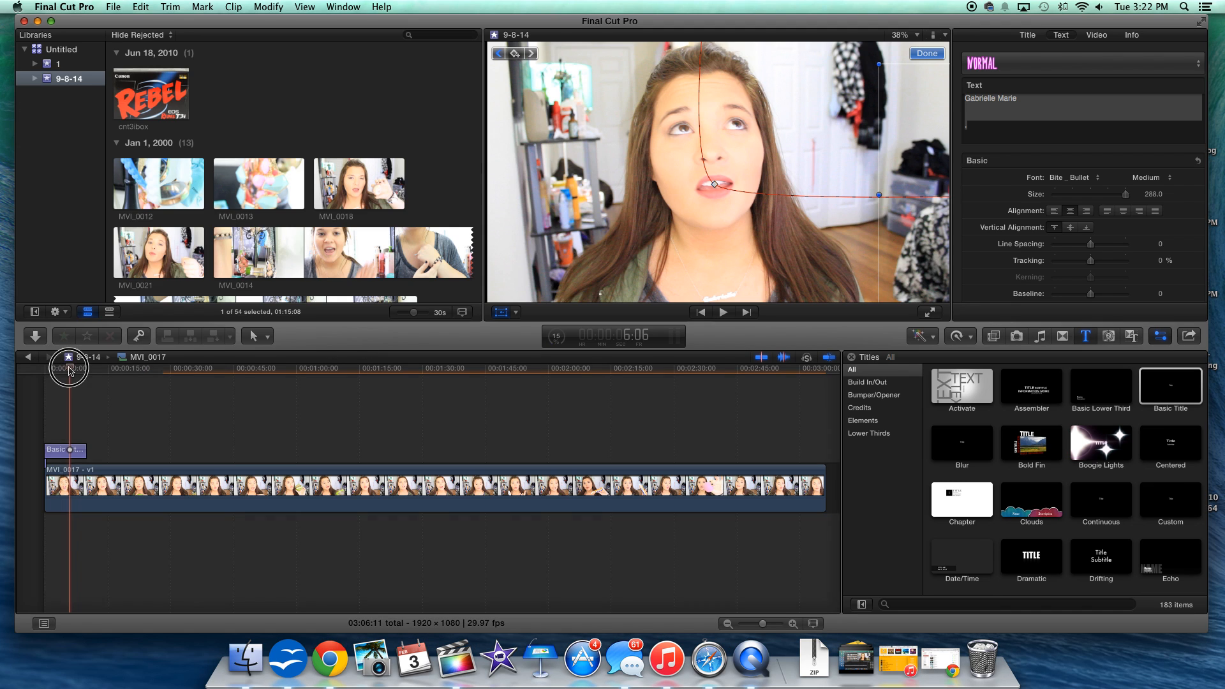
left_click(721, 312)
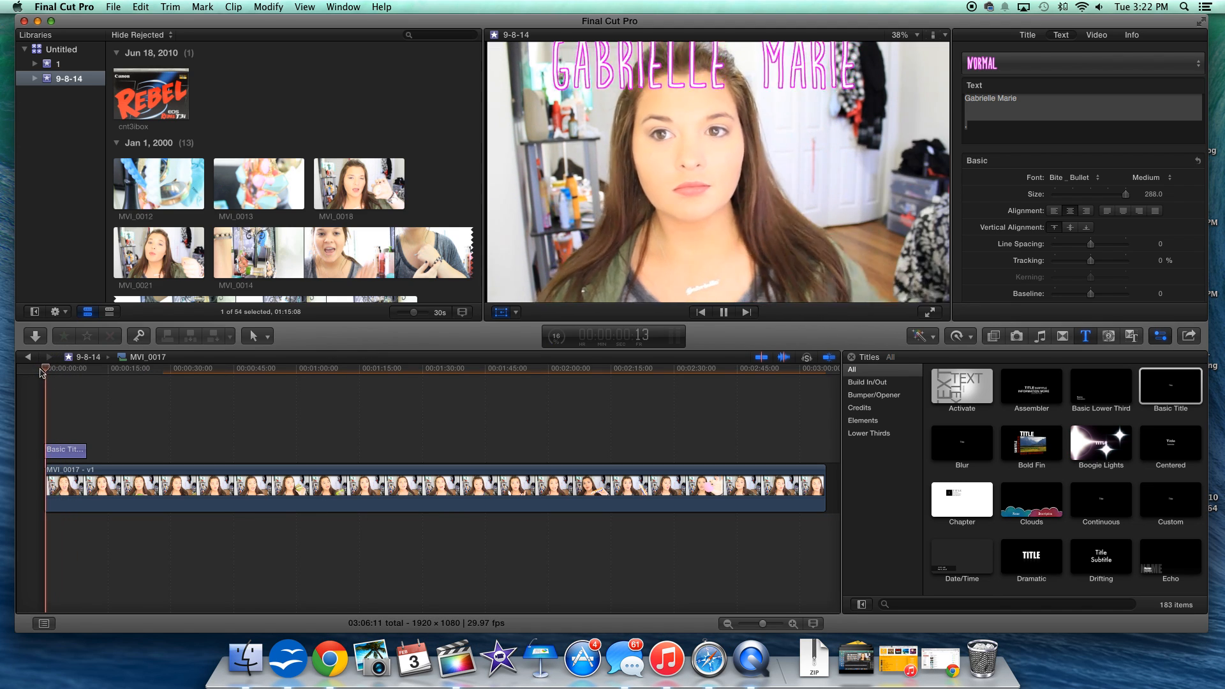
left_click(722, 312)
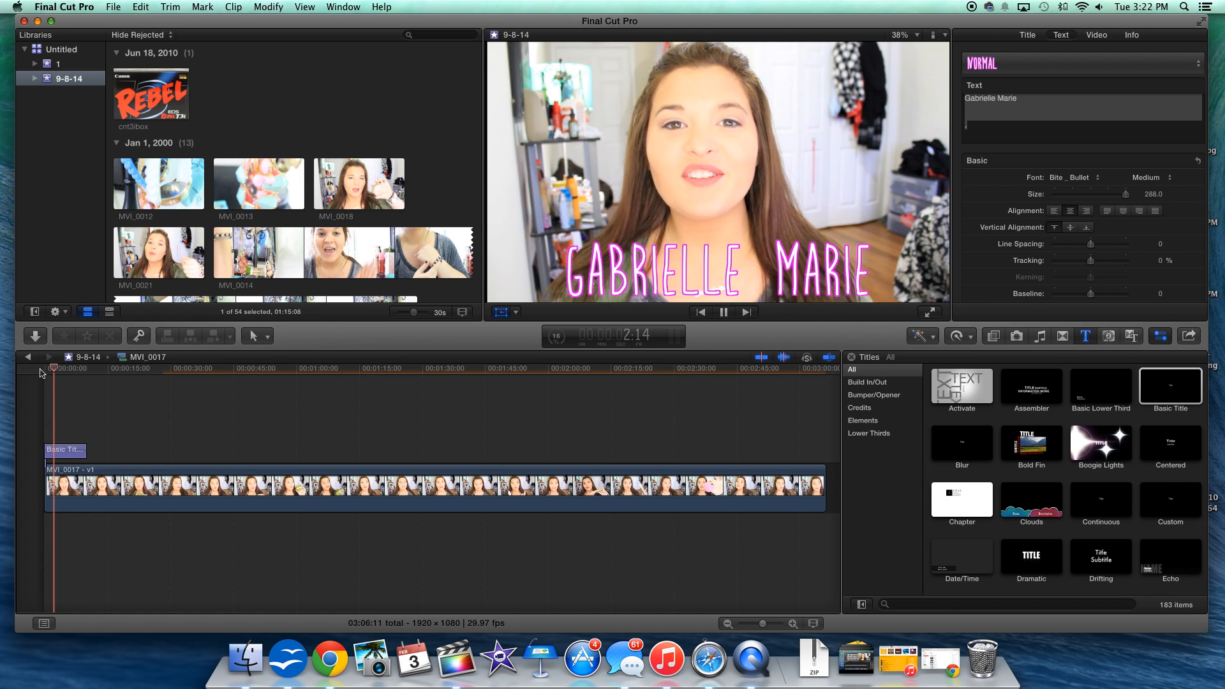
left_click(723, 312)
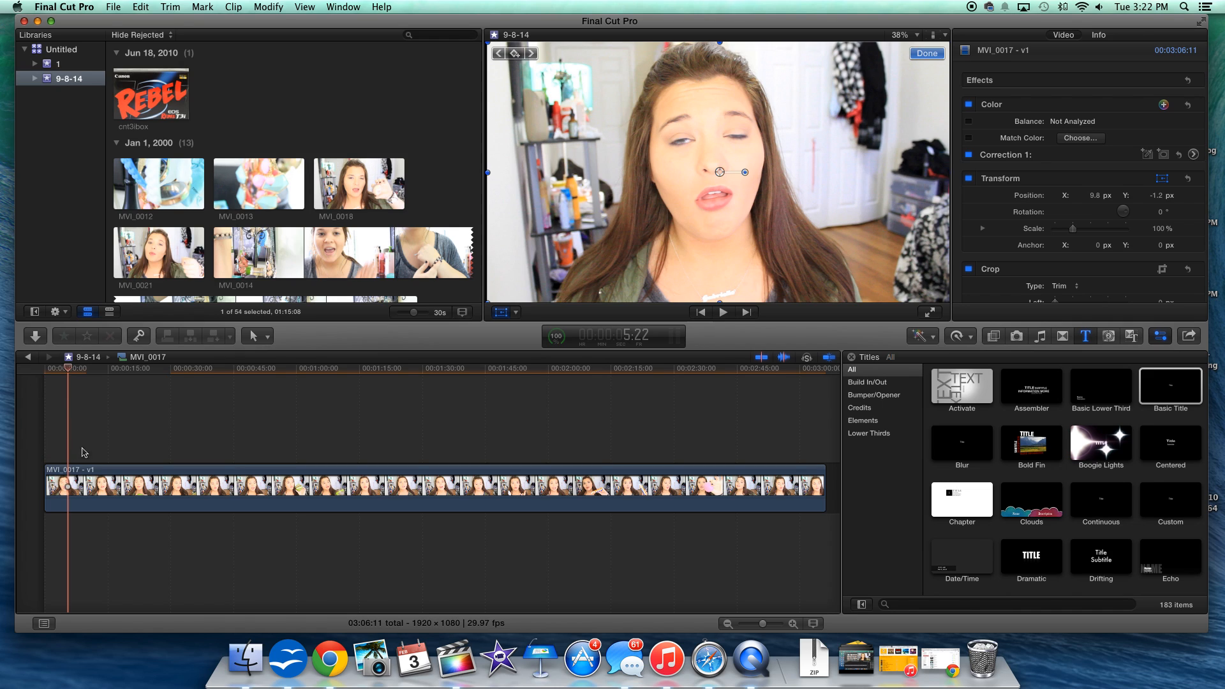
mouse_move(715, 182)
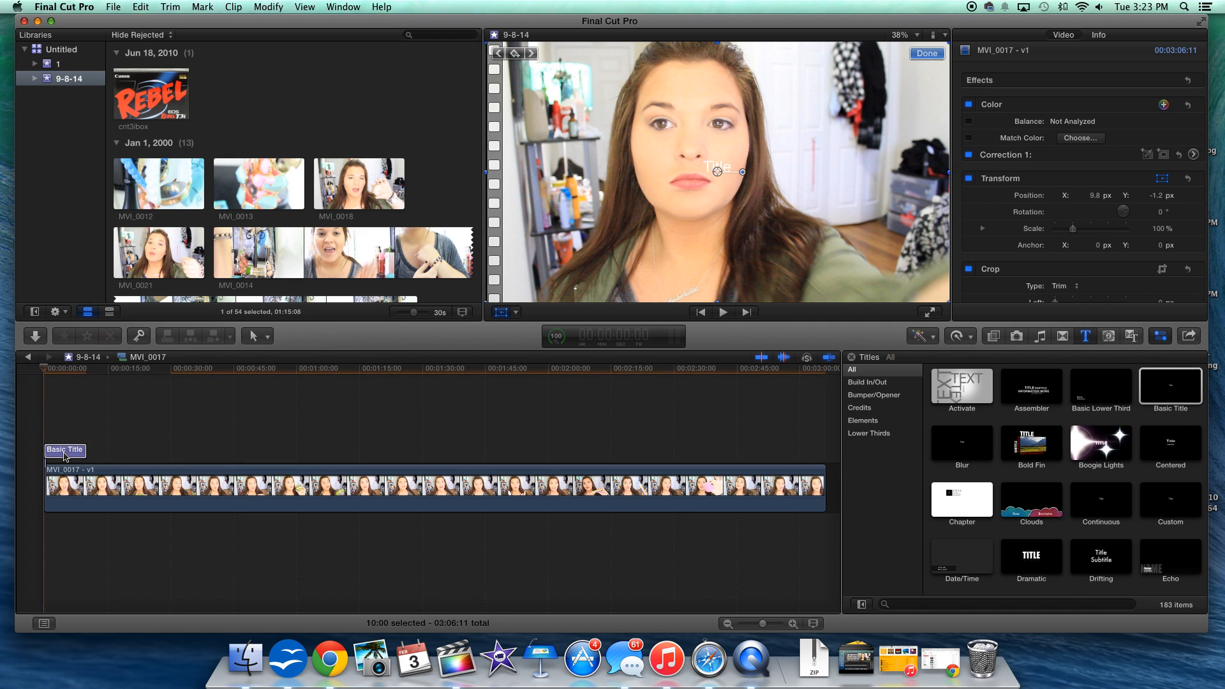
- Replace the new Basic Title's text with 'Gabrielle Marie'
left_click(1061, 35)
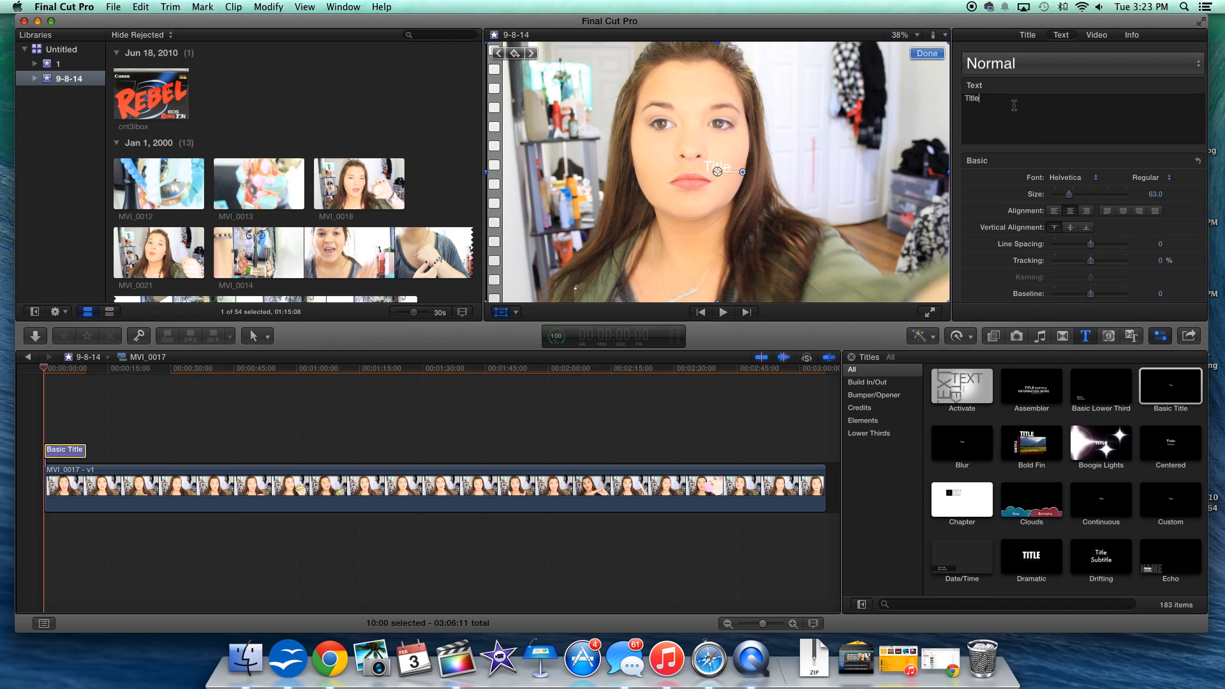
type("Gabrielle")
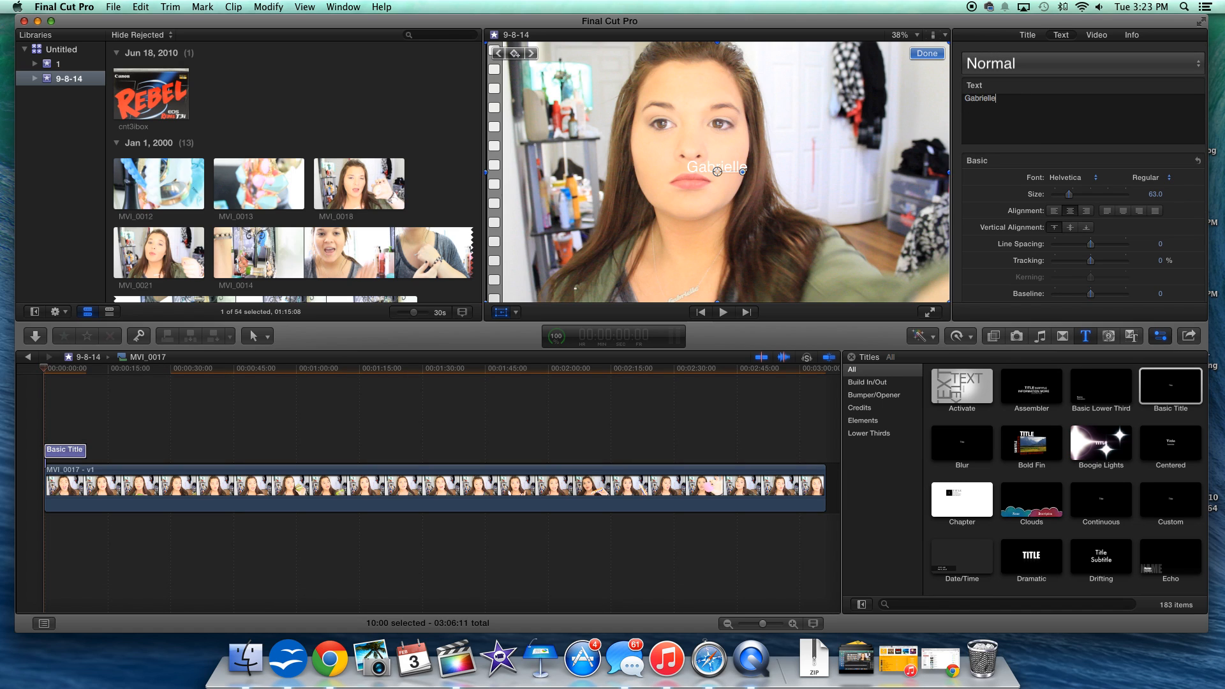
type("Marie")
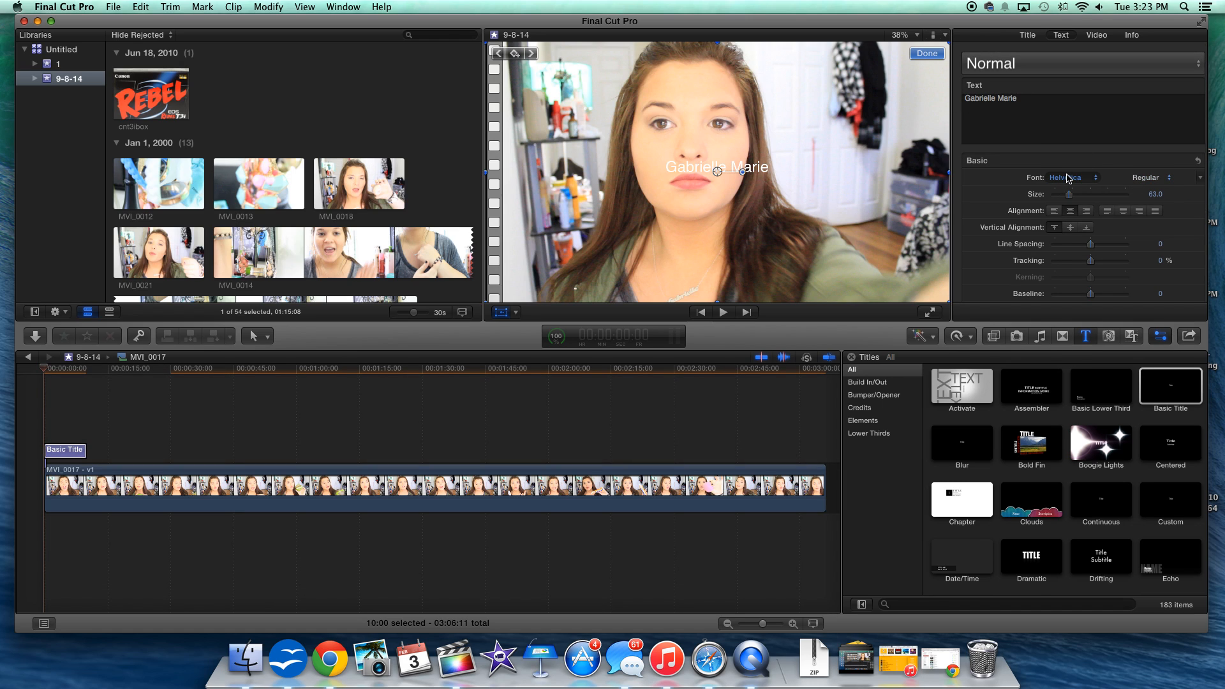
- Browse the title's font list, trying out several different fonts
left_click(1068, 178)
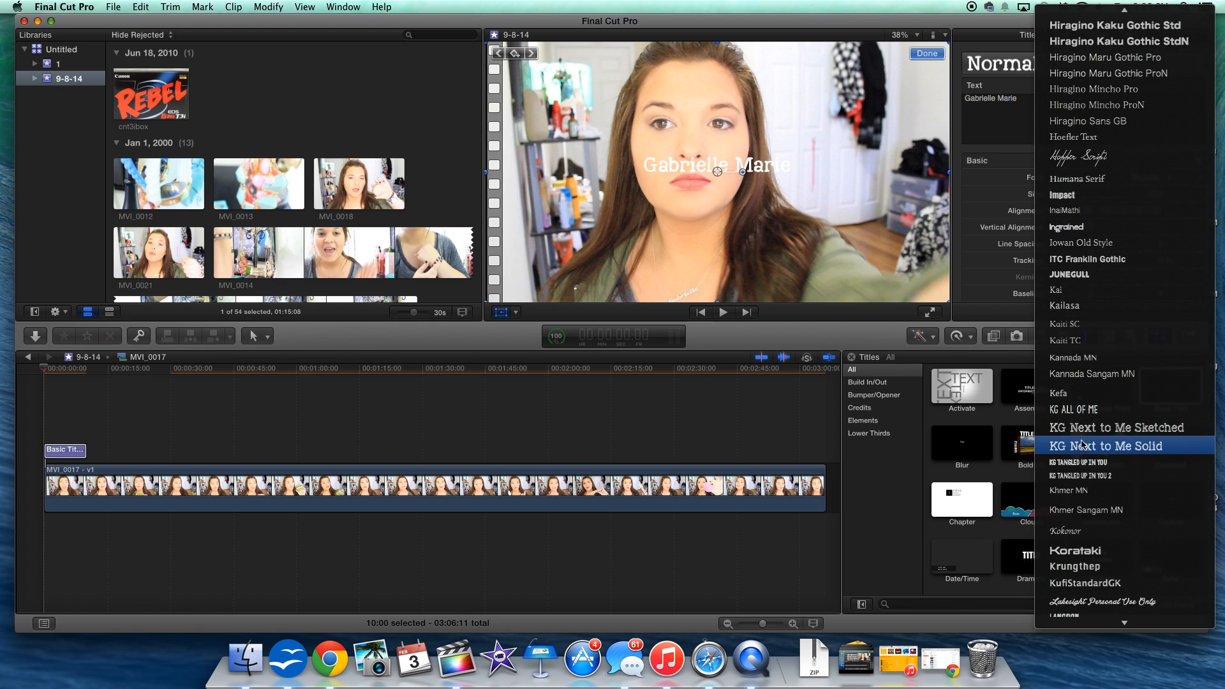
left_click(1077, 550)
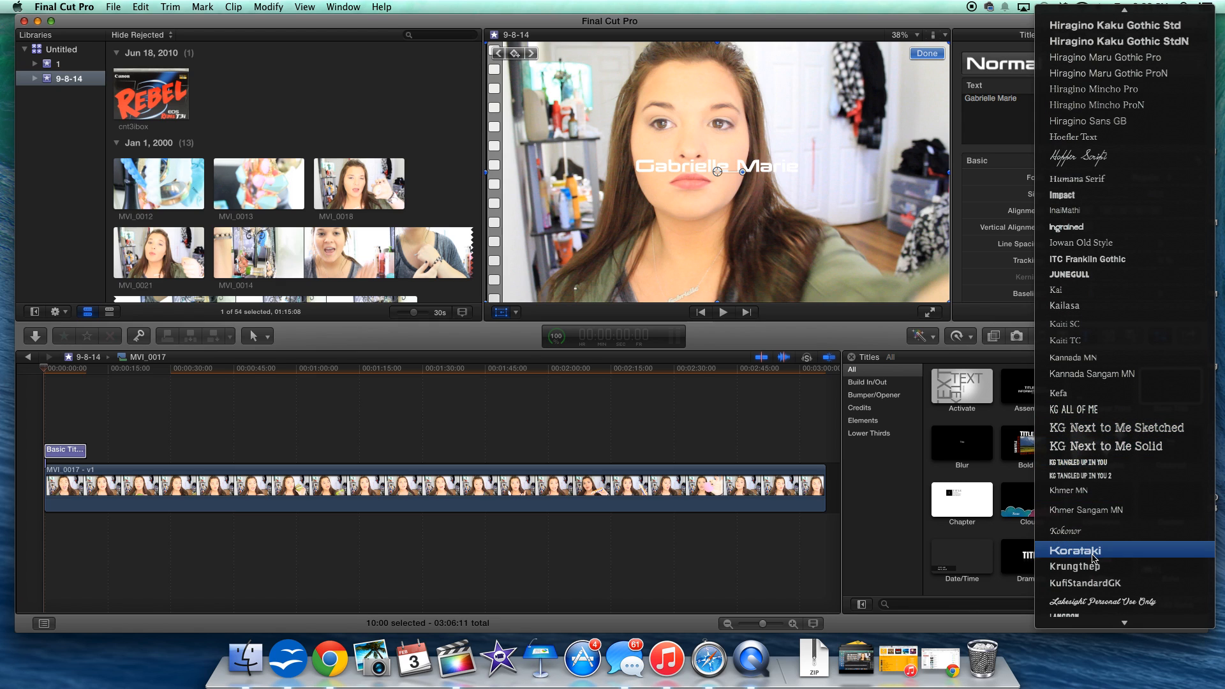
scroll("down", 3)
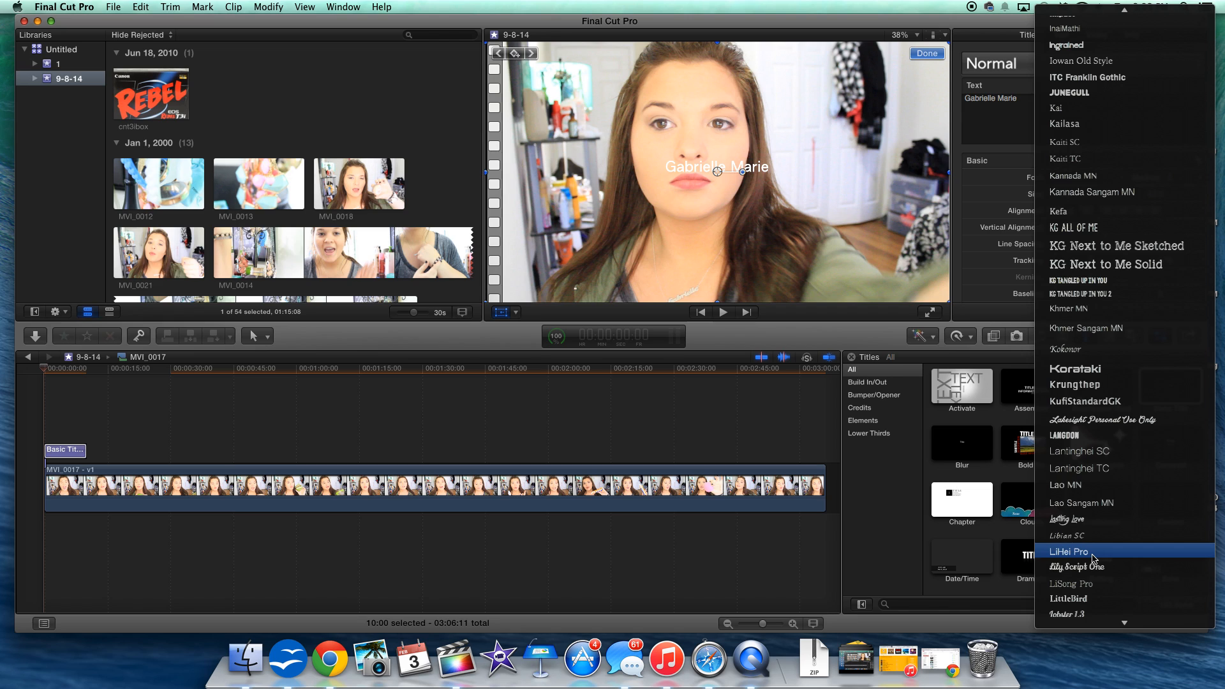
left_click(1076, 567)
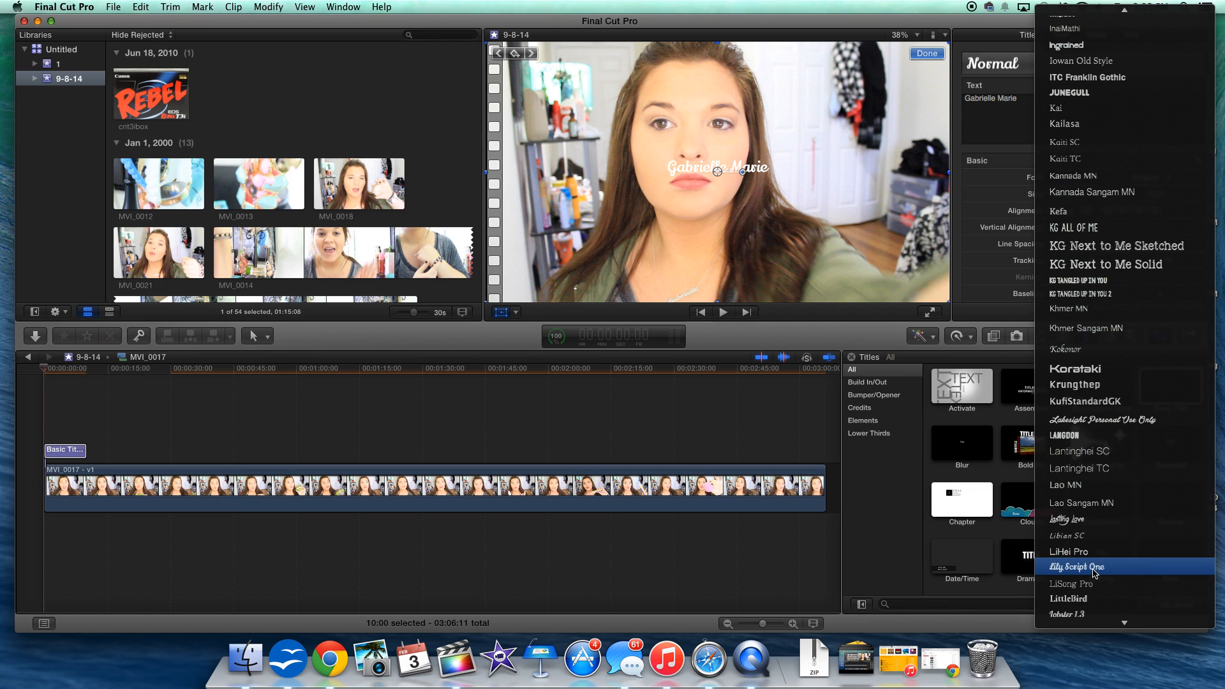
scroll("down", 3)
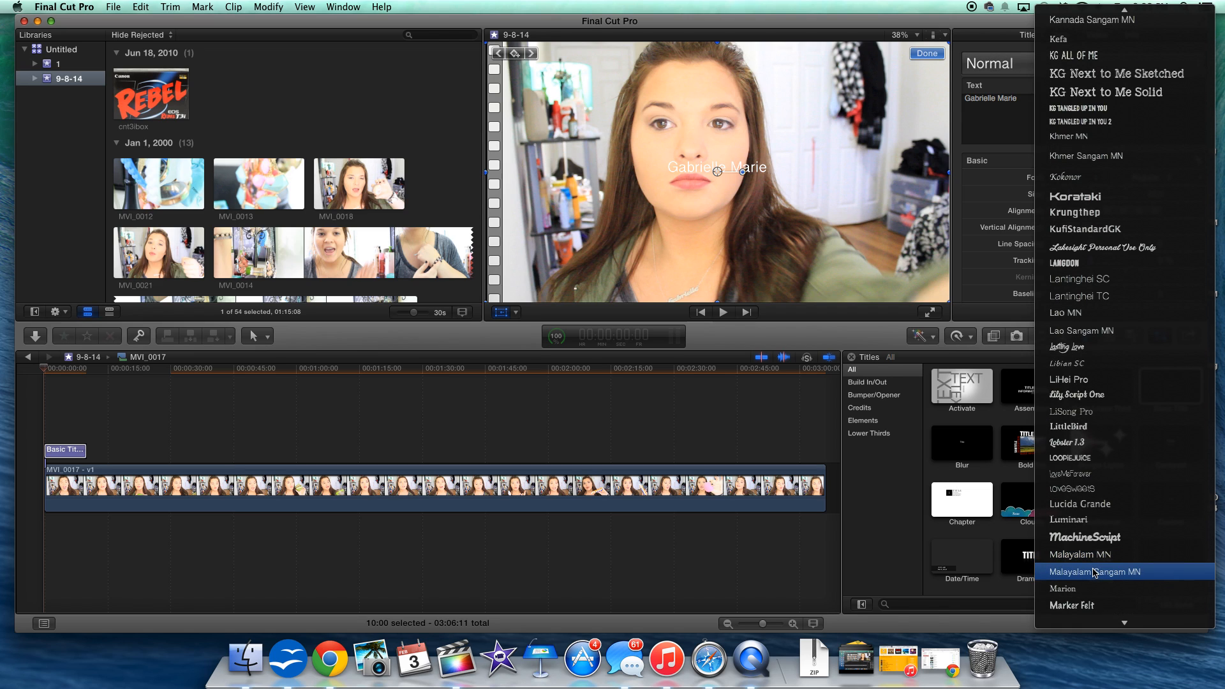
left_click(1071, 457)
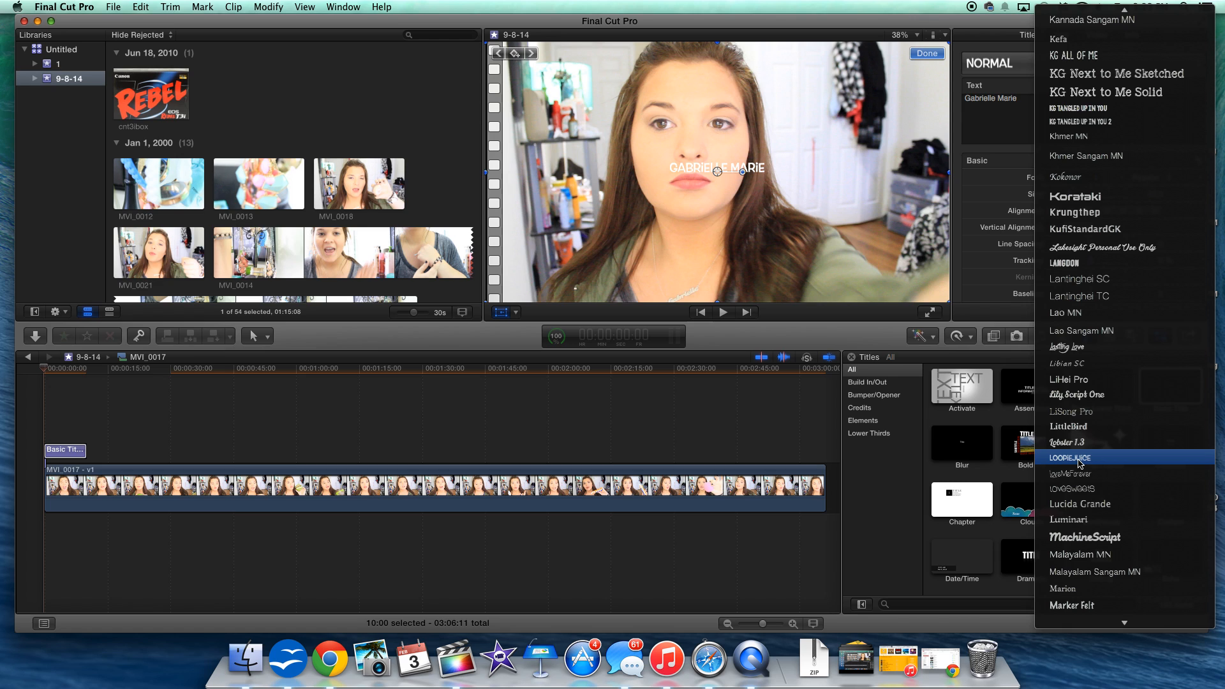
- Try Ostrich Sans, then apply the thin handwritten font at size 288
scroll("down", 3)
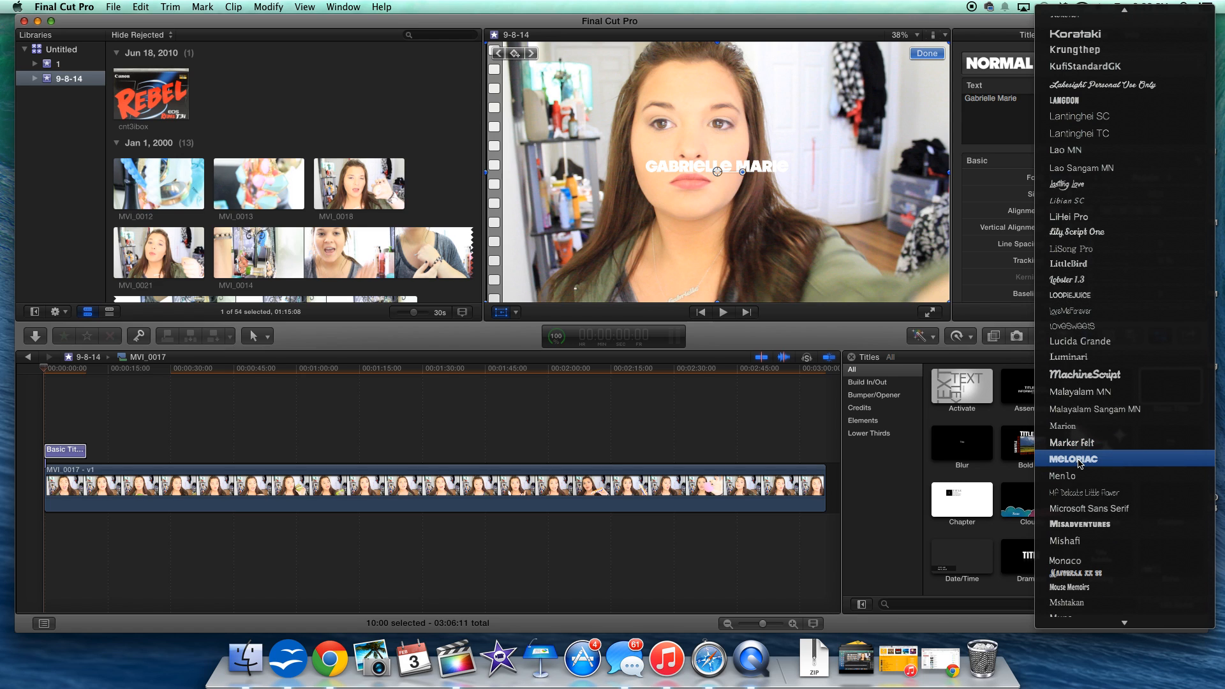
scroll("down", 3)
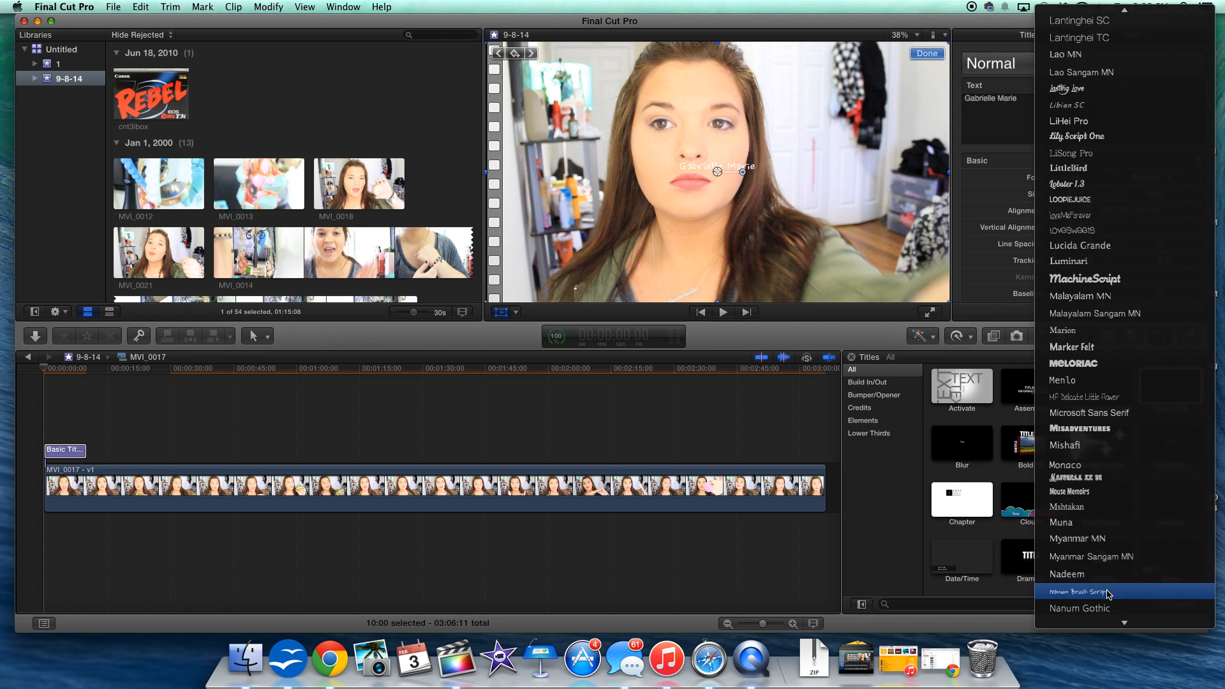
scroll("down", 3)
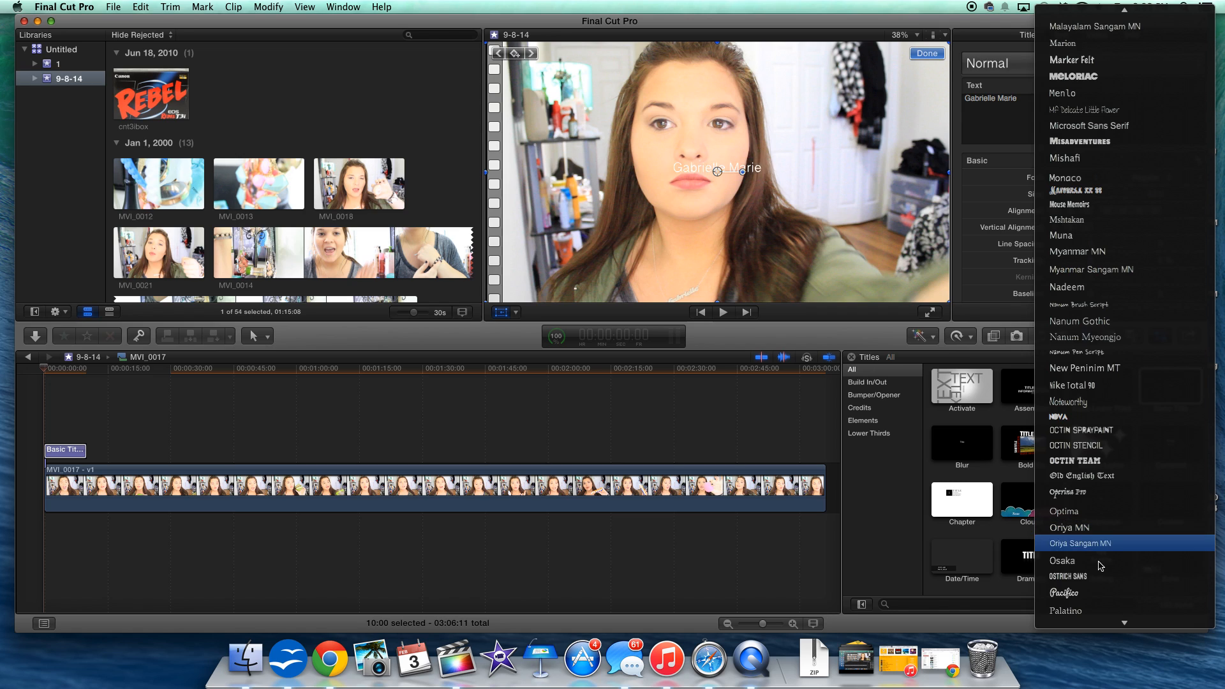
left_click(1094, 575)
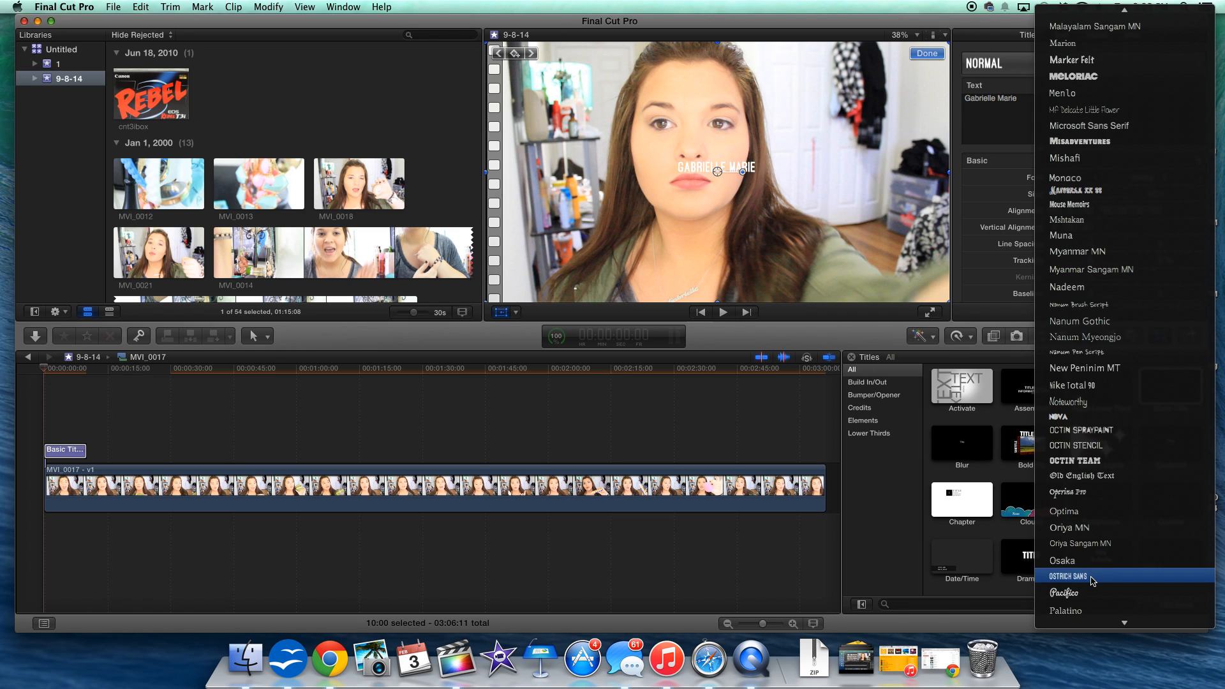
scroll("down", 3)
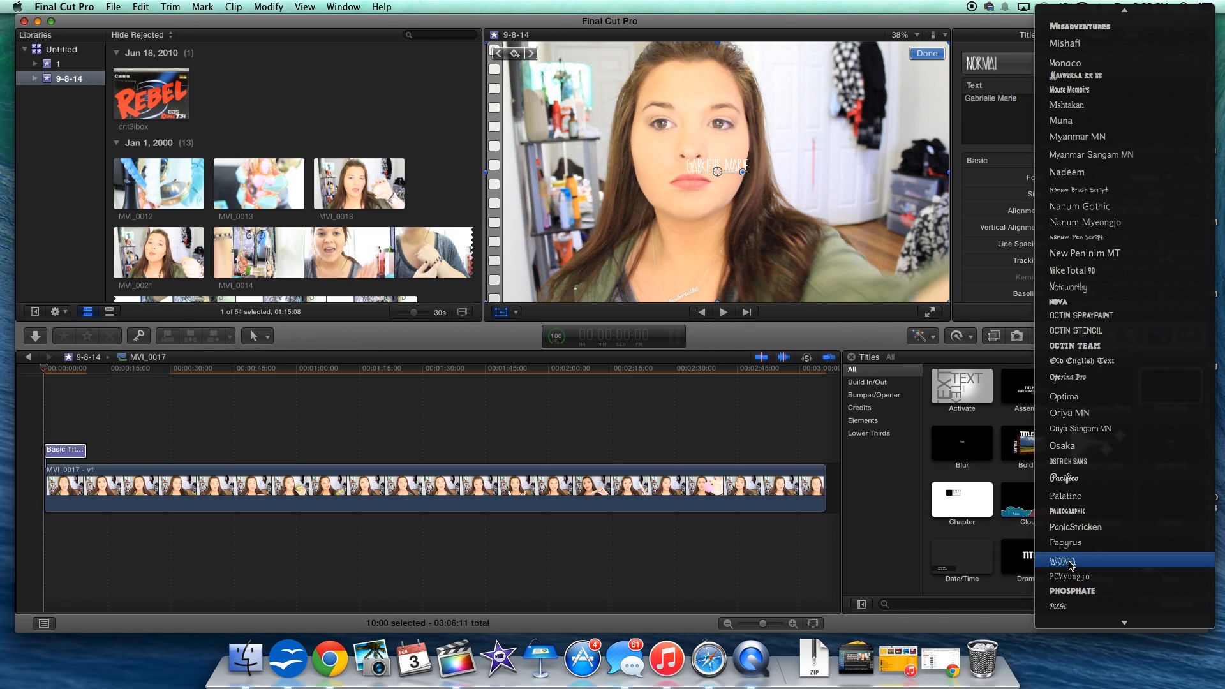
left_click(1071, 560)
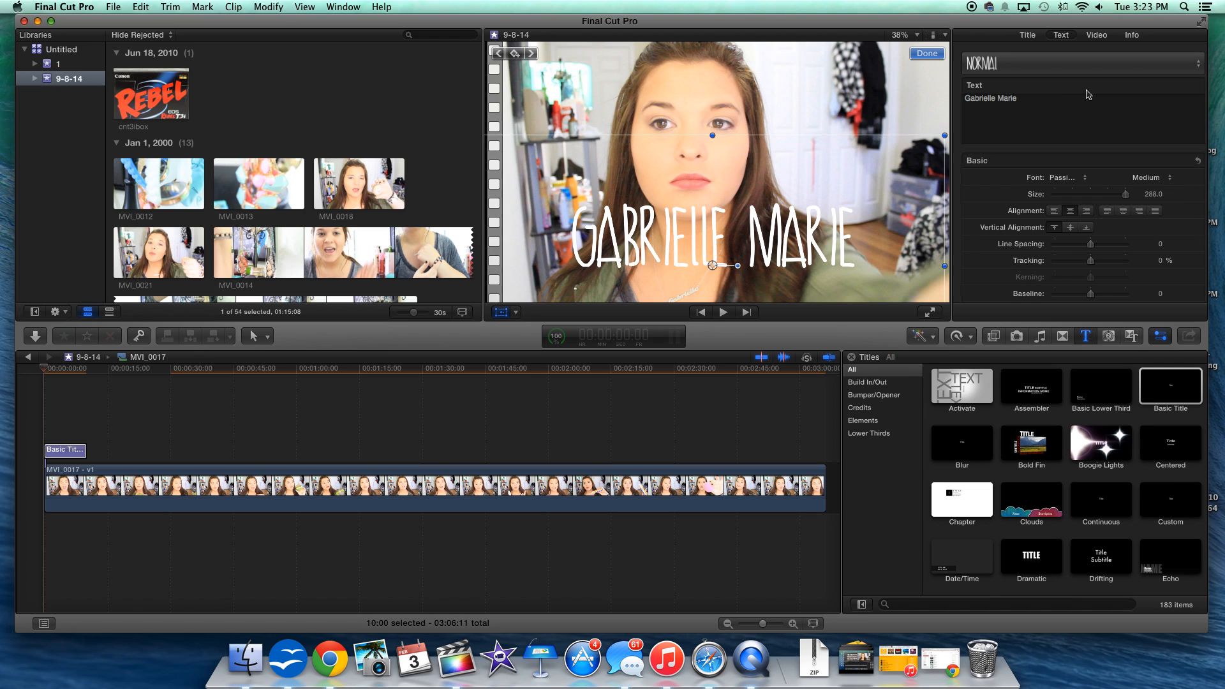
- Reveal the title's Outline settings and pick a pink outline colour
scroll("down", 3)
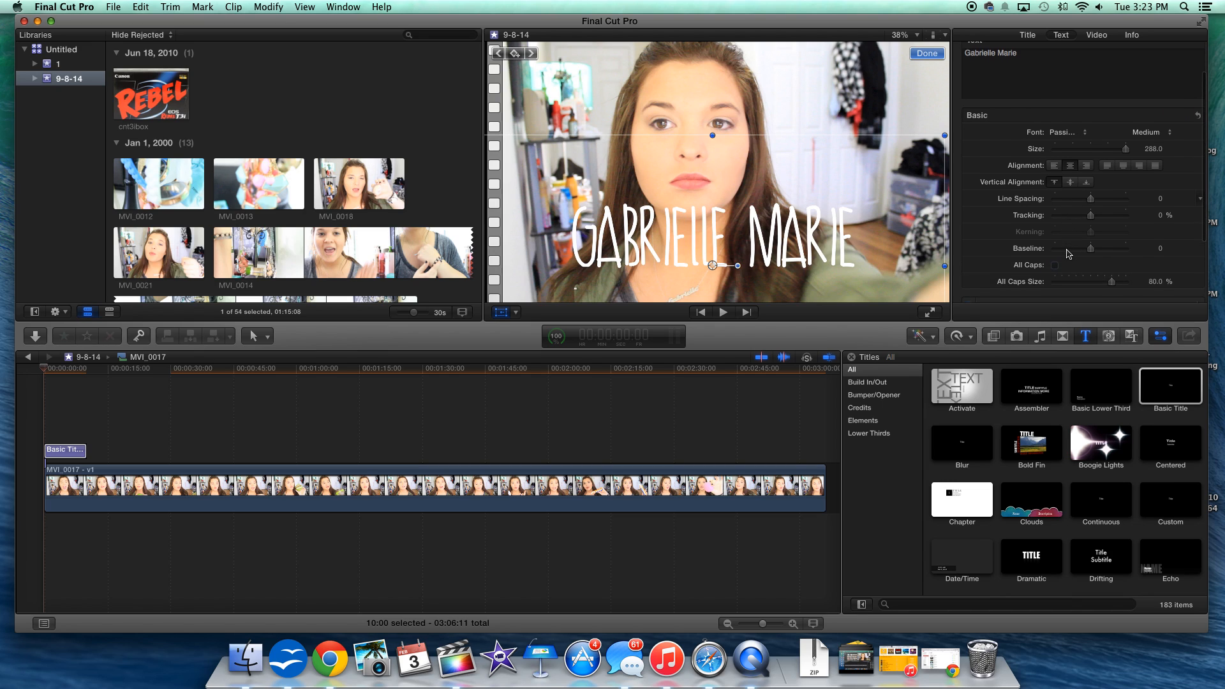
scroll("down", 3)
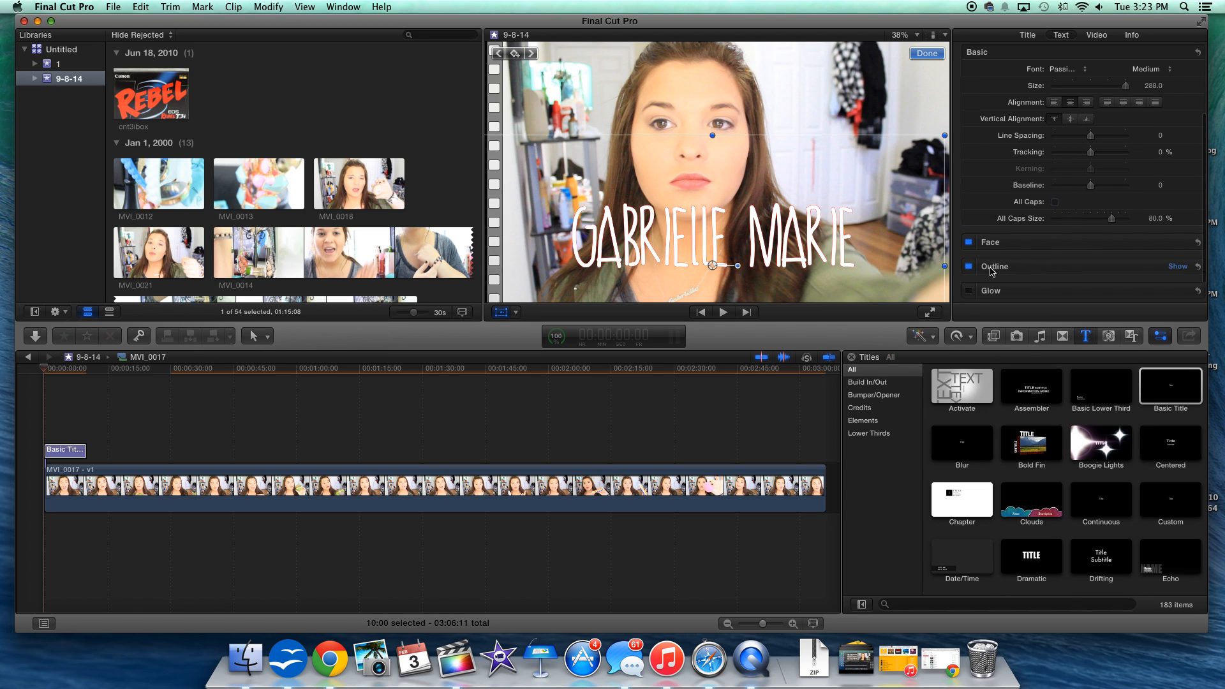
left_click(1179, 267)
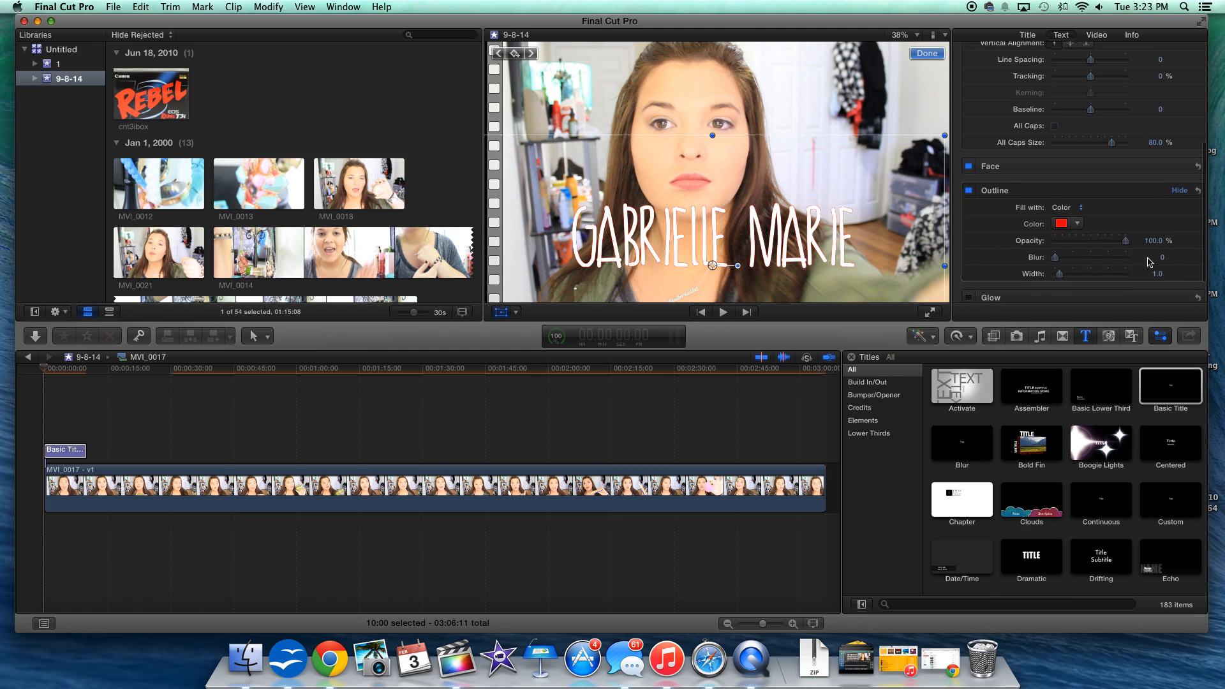
left_click(1061, 225)
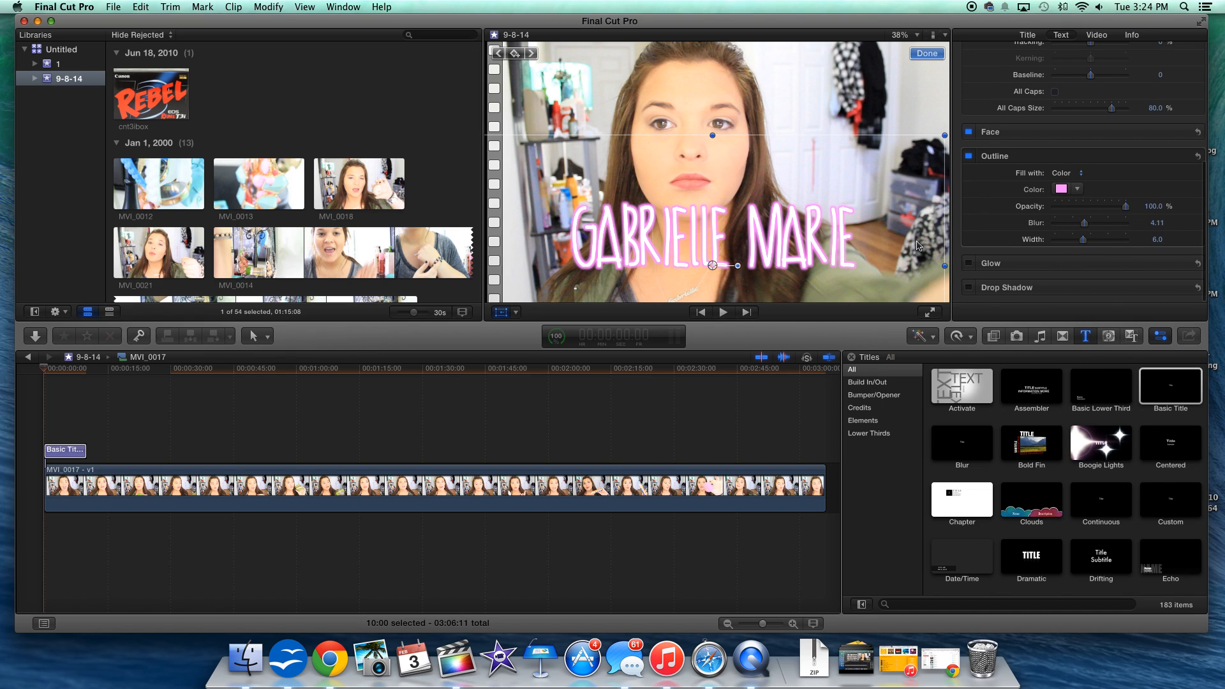
mouse_move(145, 369)
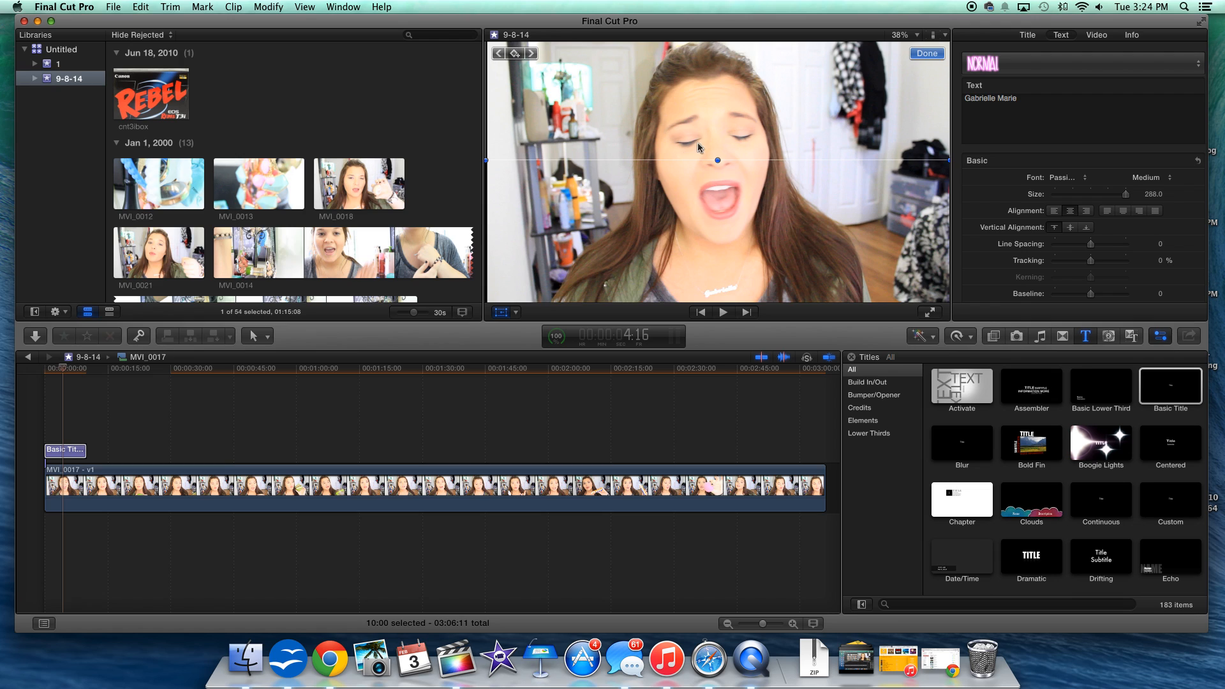
mouse_move(63, 381)
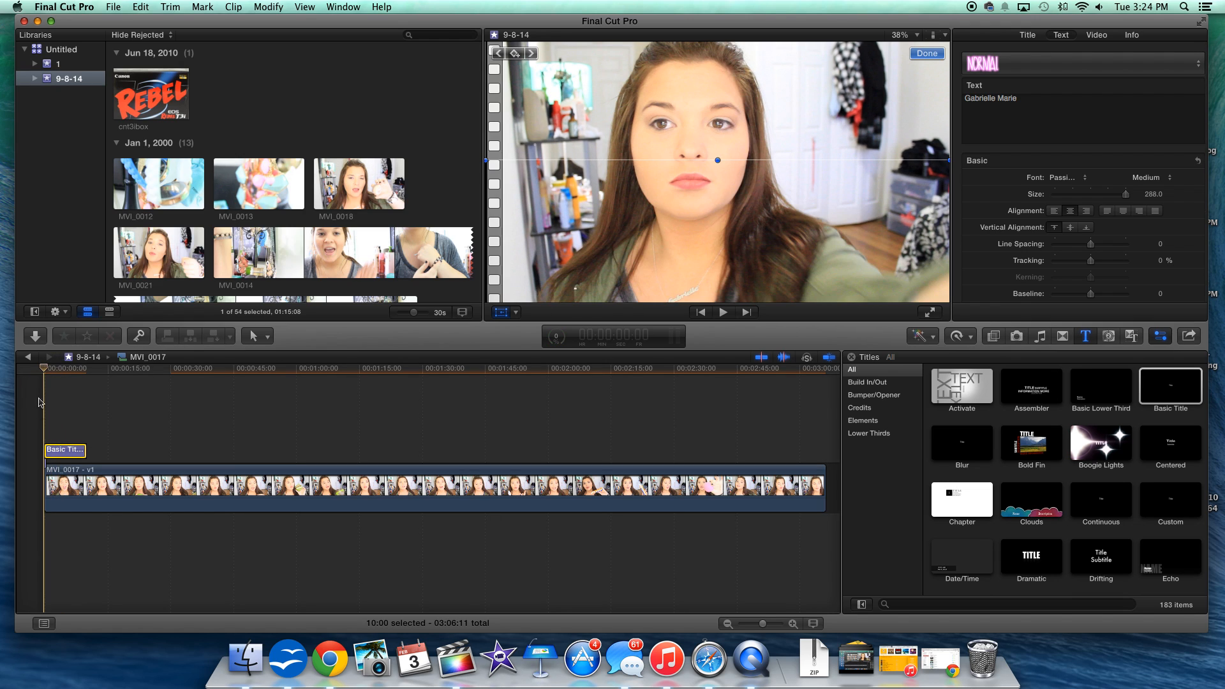
- Move the playhead to the beginning of the title clip
left_click(514, 53)
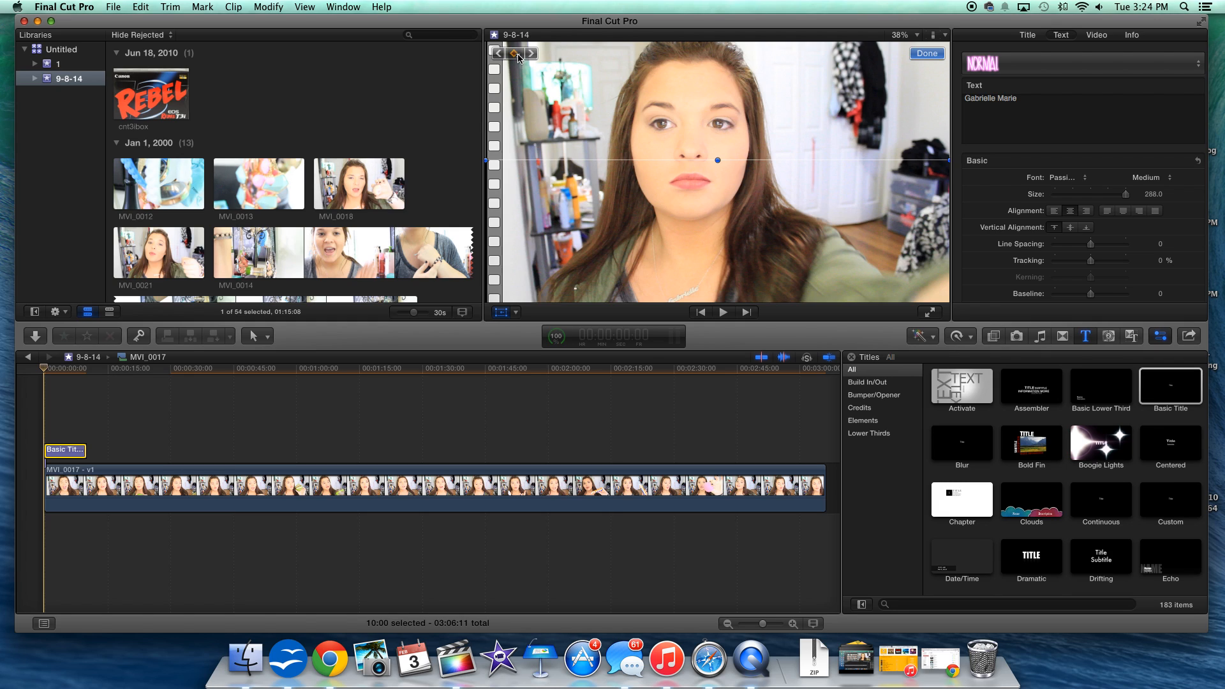
mouse_move(484, 321)
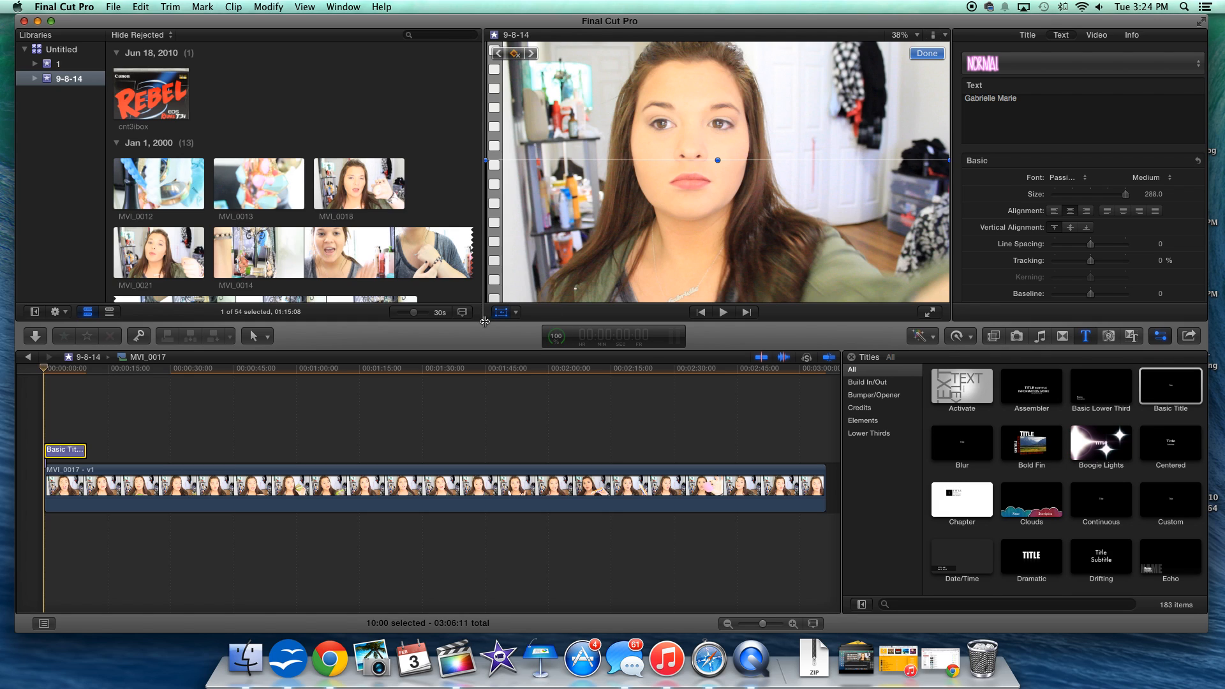
mouse_move(500, 313)
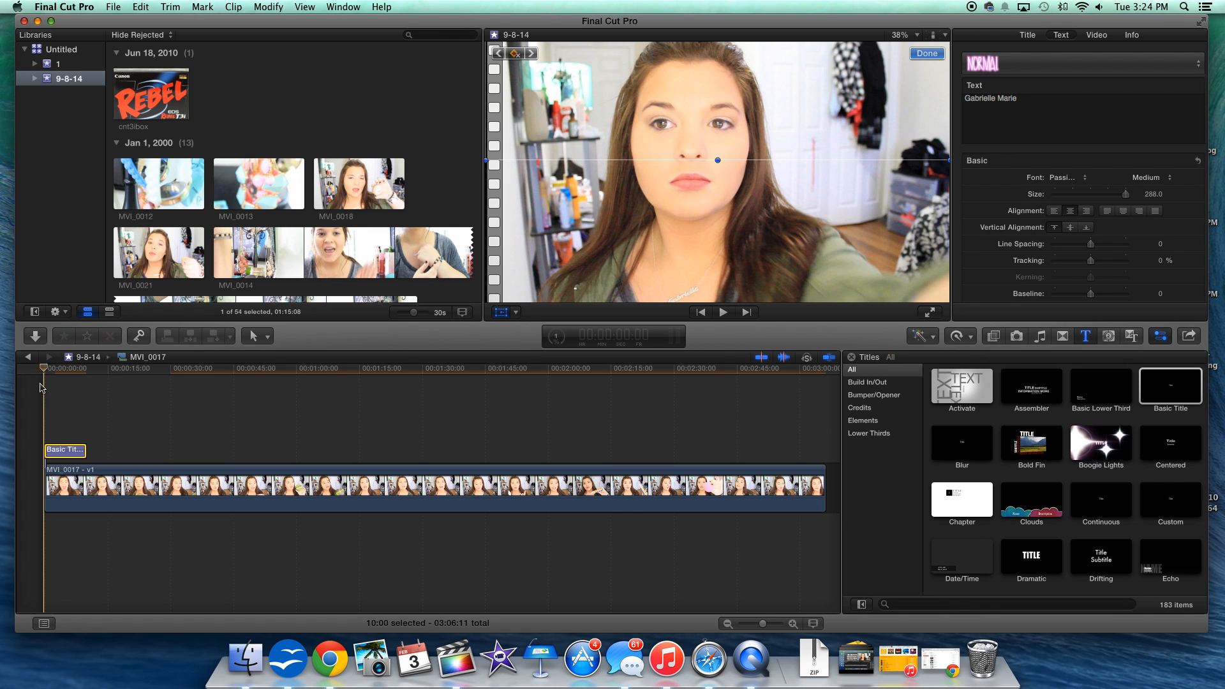
- Add successive position keyframes moving the title across and off screen
left_click(722, 313)
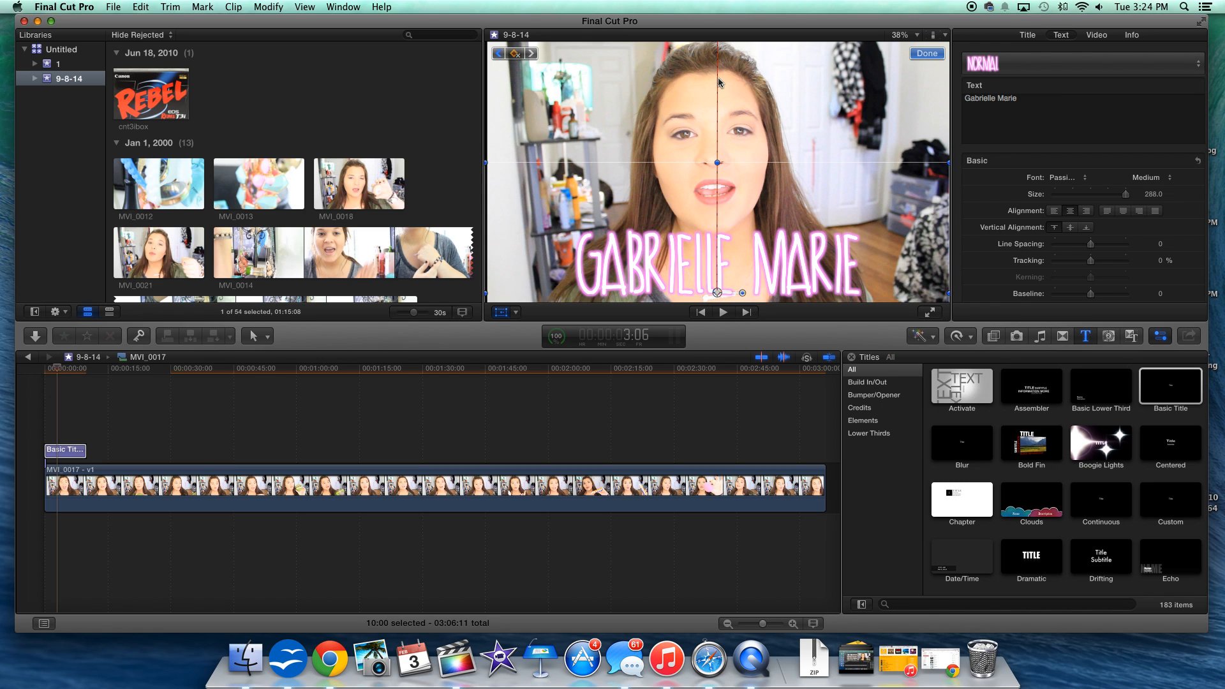
mouse_move(107, 446)
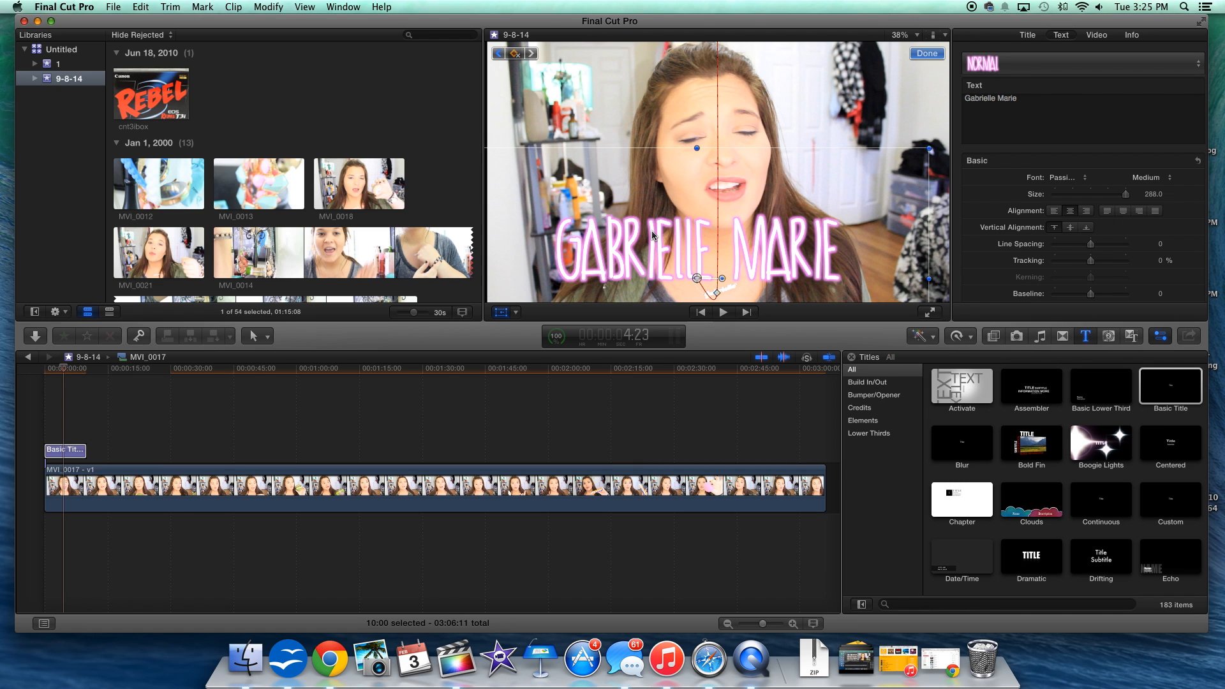
left_click(721, 312)
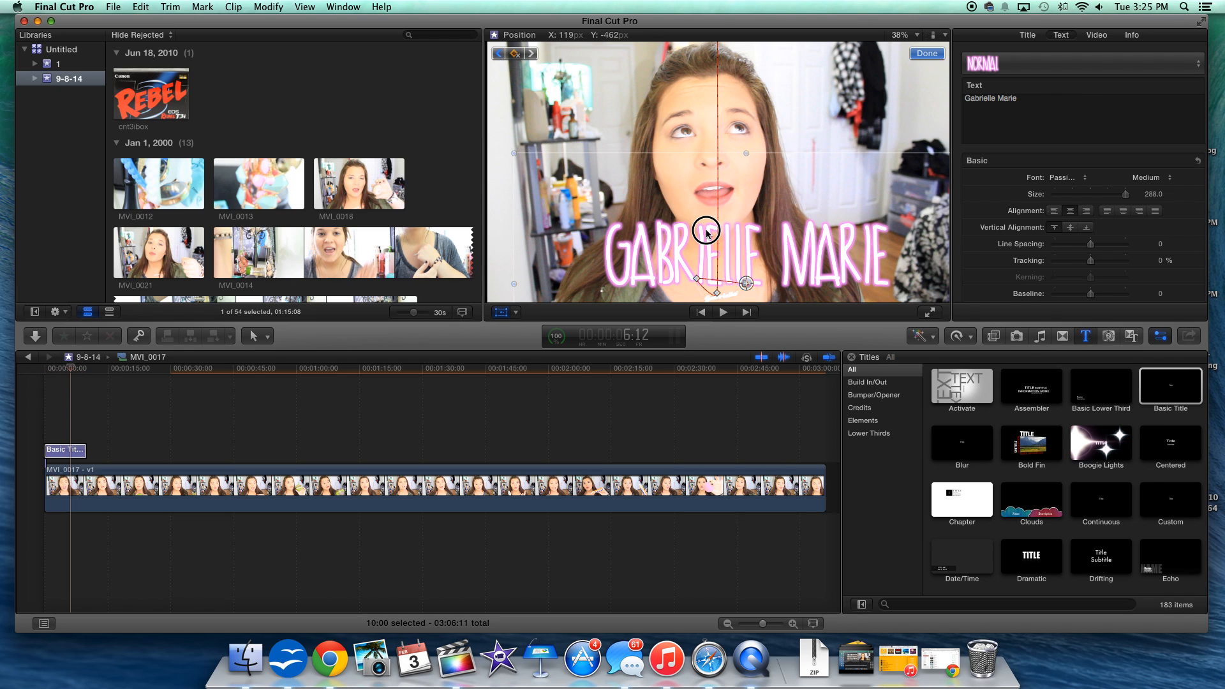
left_click(721, 312)
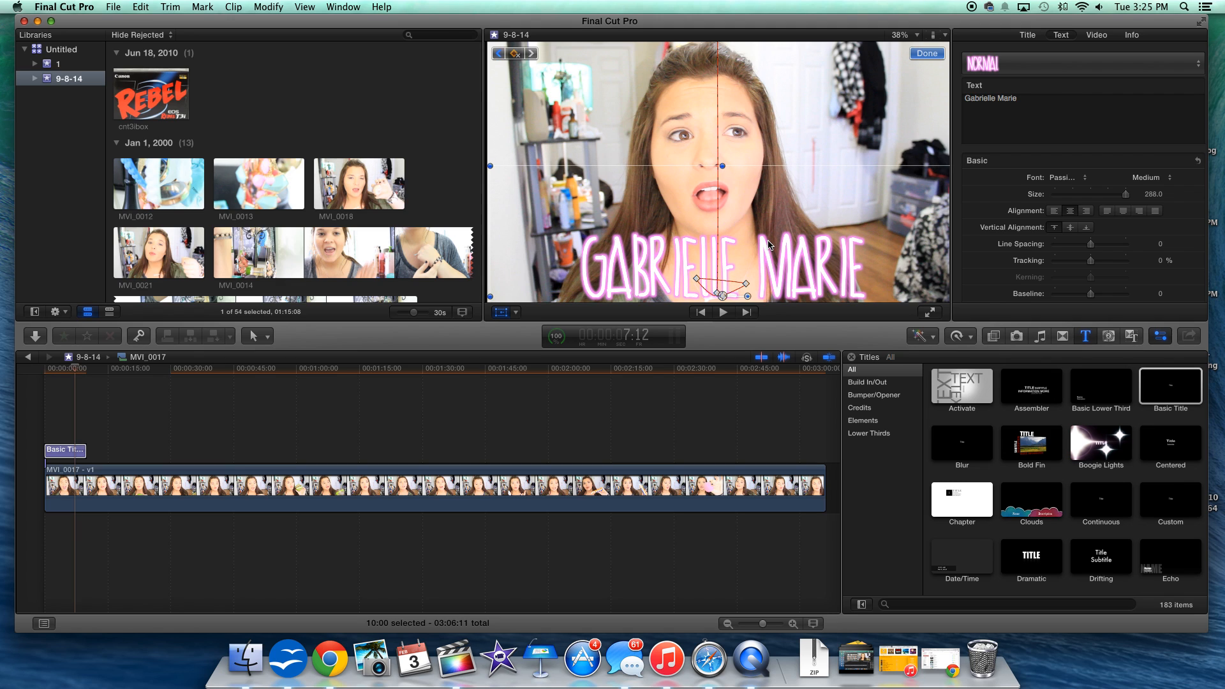
left_click(722, 312)
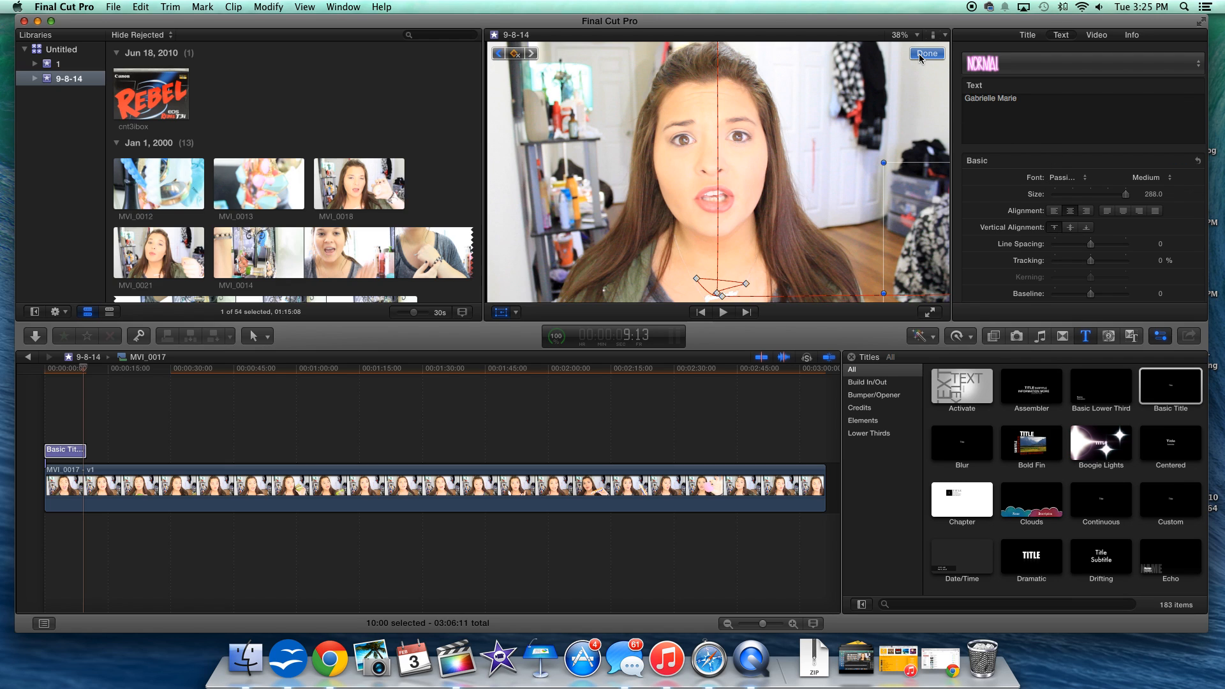
left_click(927, 53)
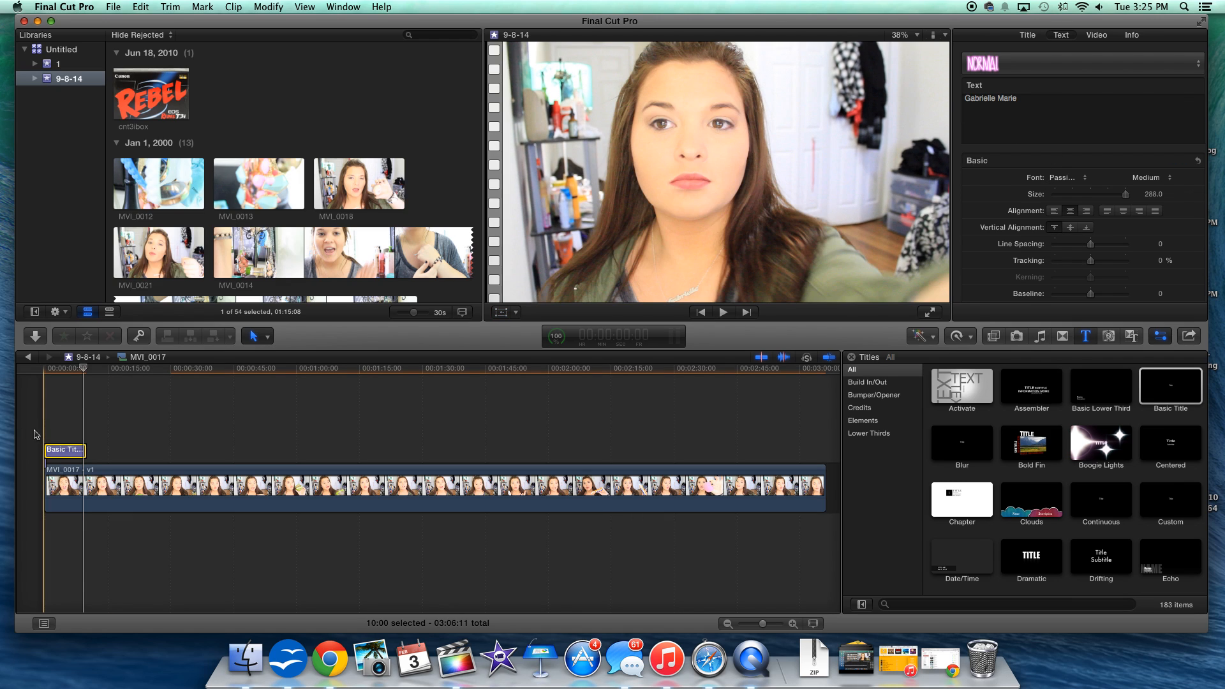
left_click(721, 312)
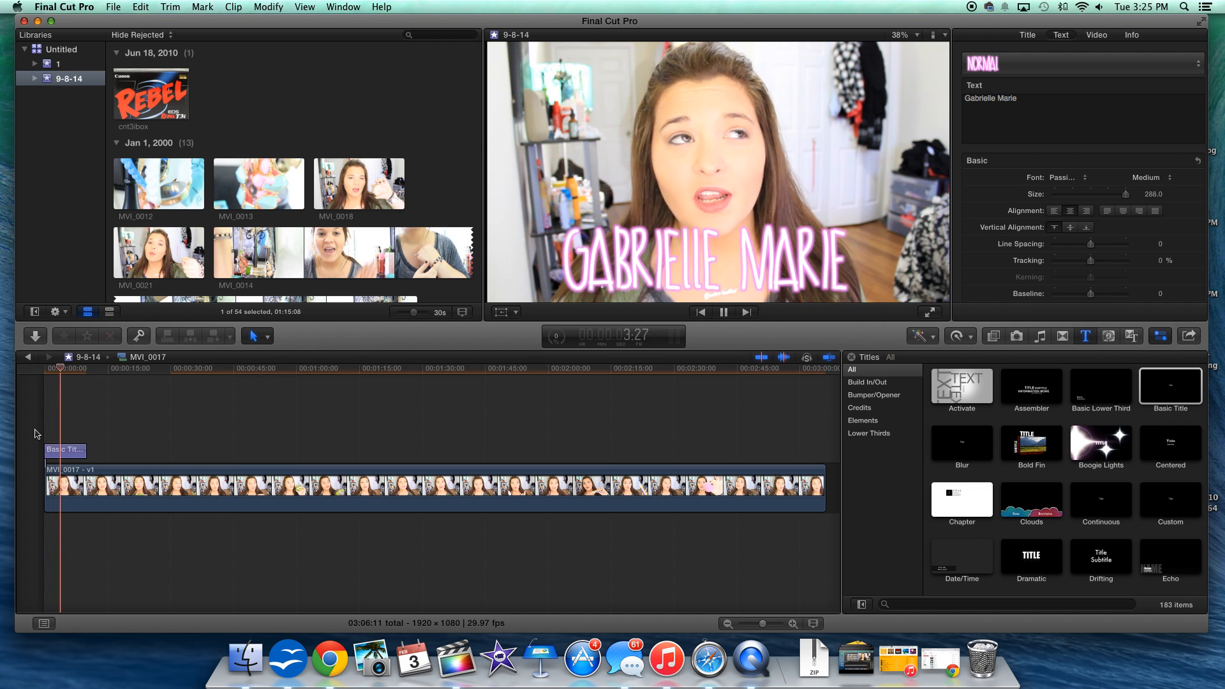
left_click(723, 313)
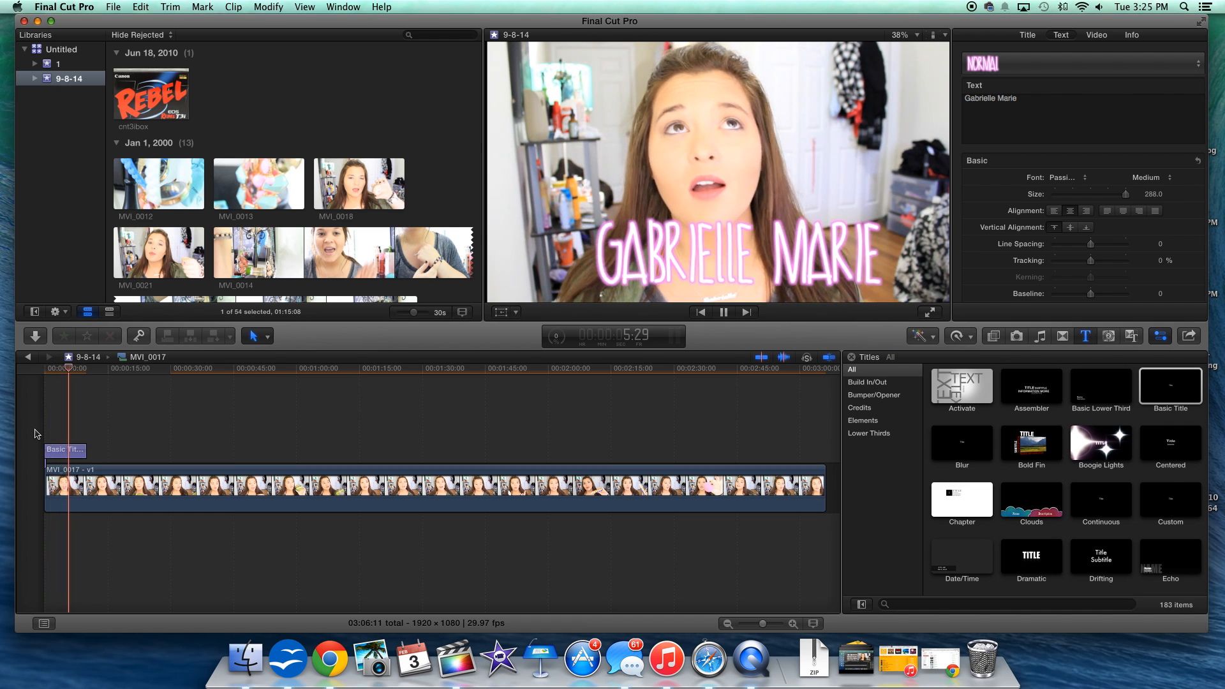